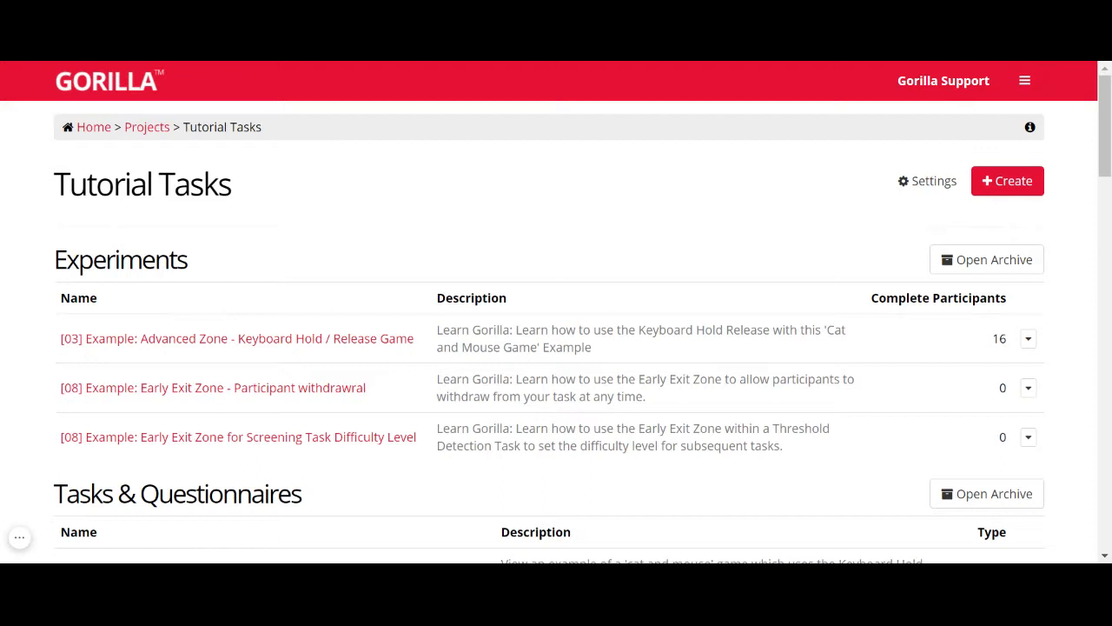
mouse_move(33, 259)
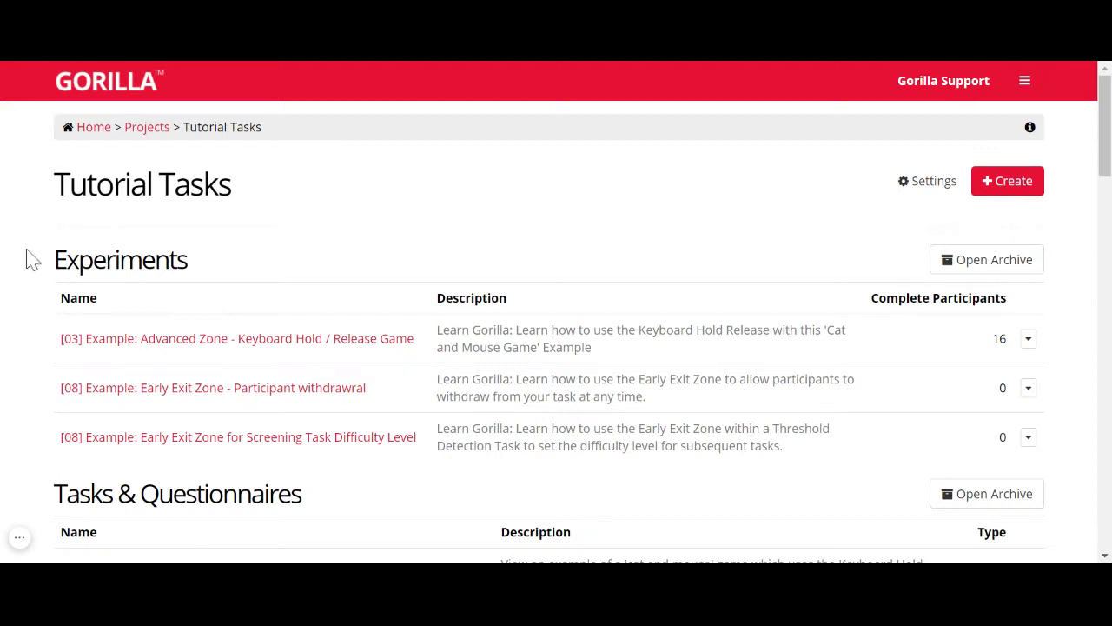
- Archive the '[03] Example: Advanced Zone - Keyboard Hold / Release Zone' task from its actions menu
scroll(down, 3)
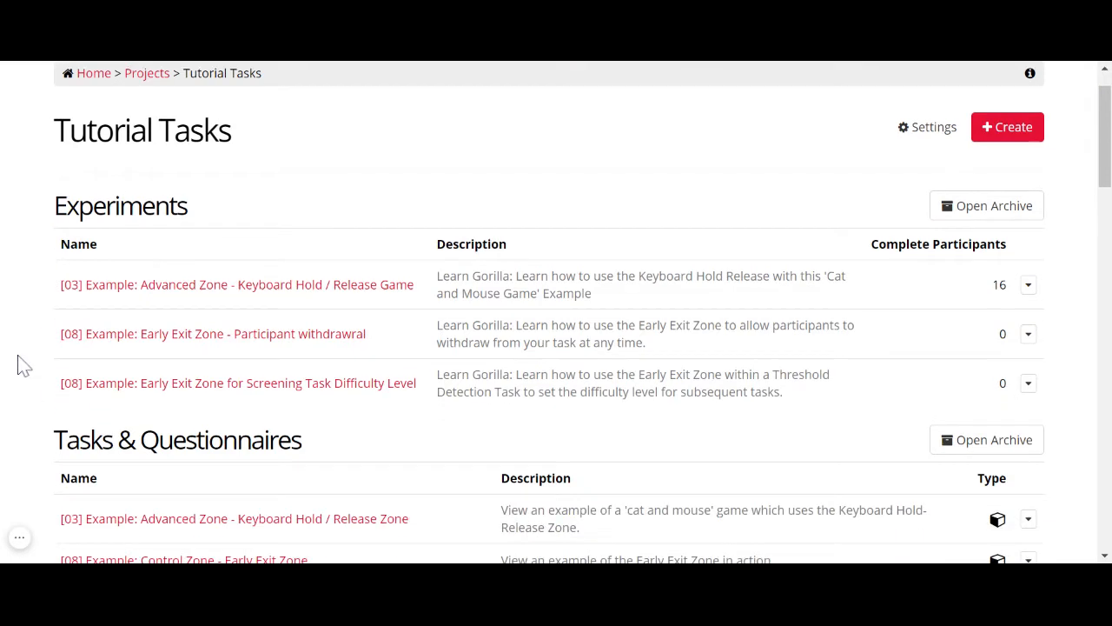
scroll(down, 3)
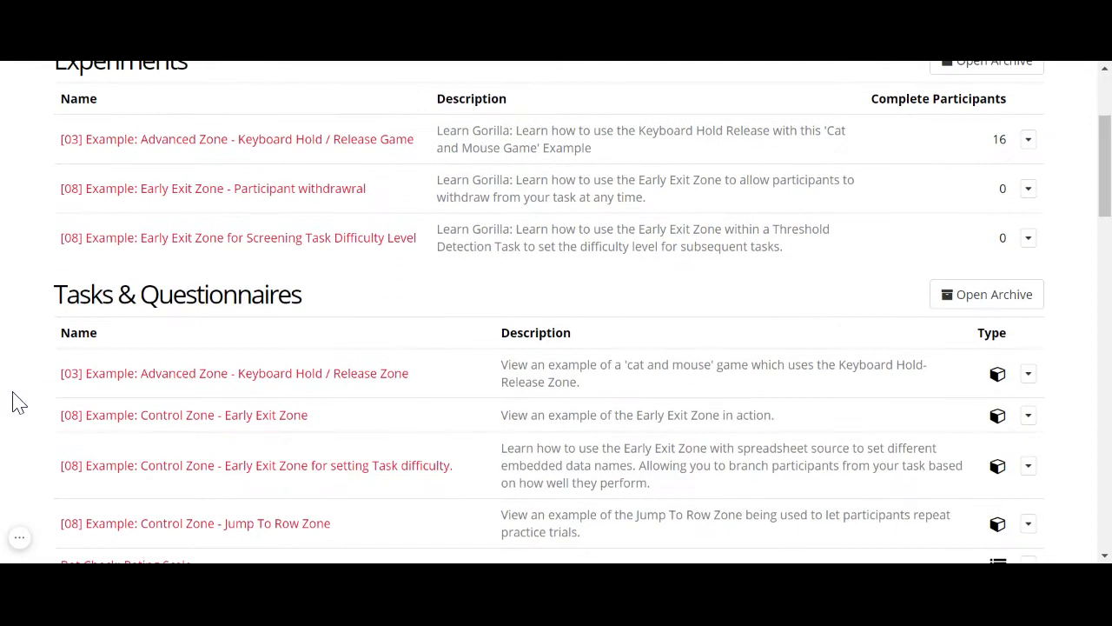
scroll(down, 3)
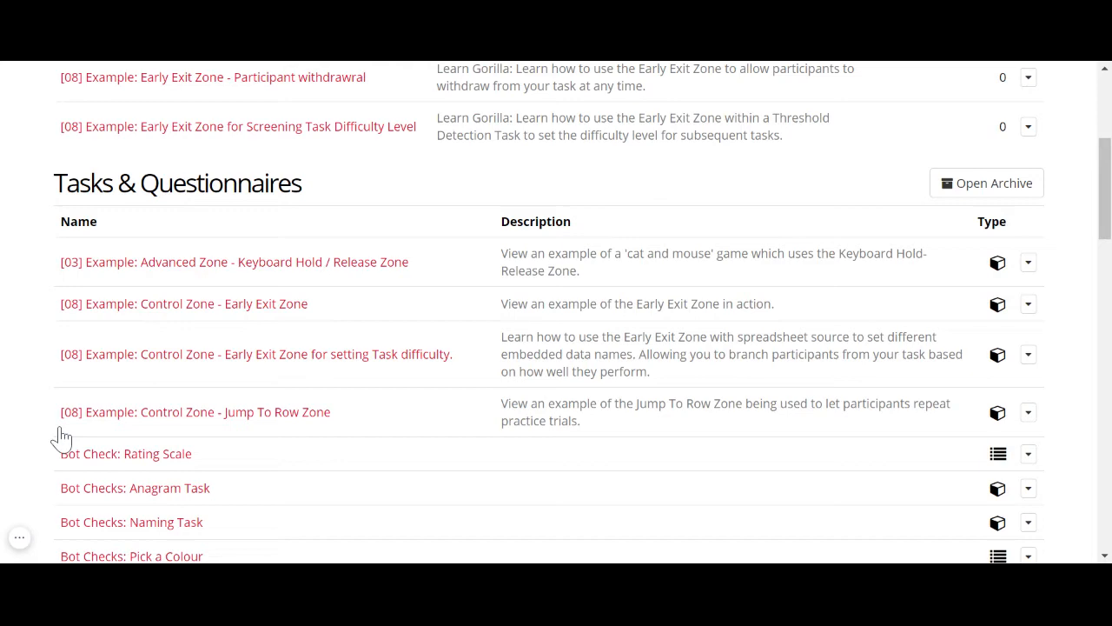
scroll(down, 3)
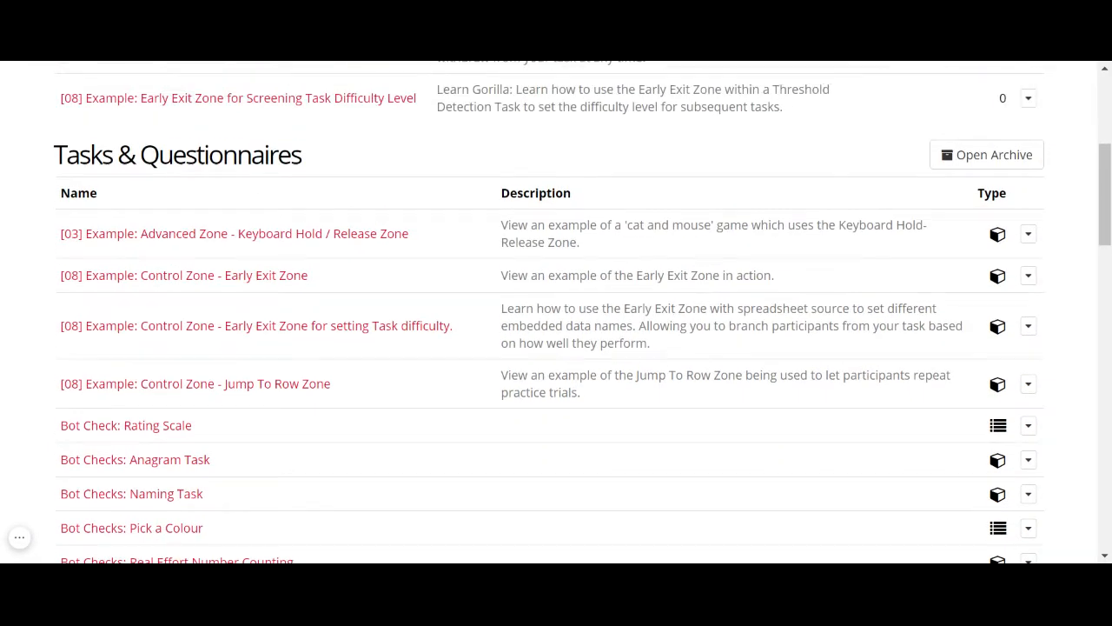
scroll(up, 3)
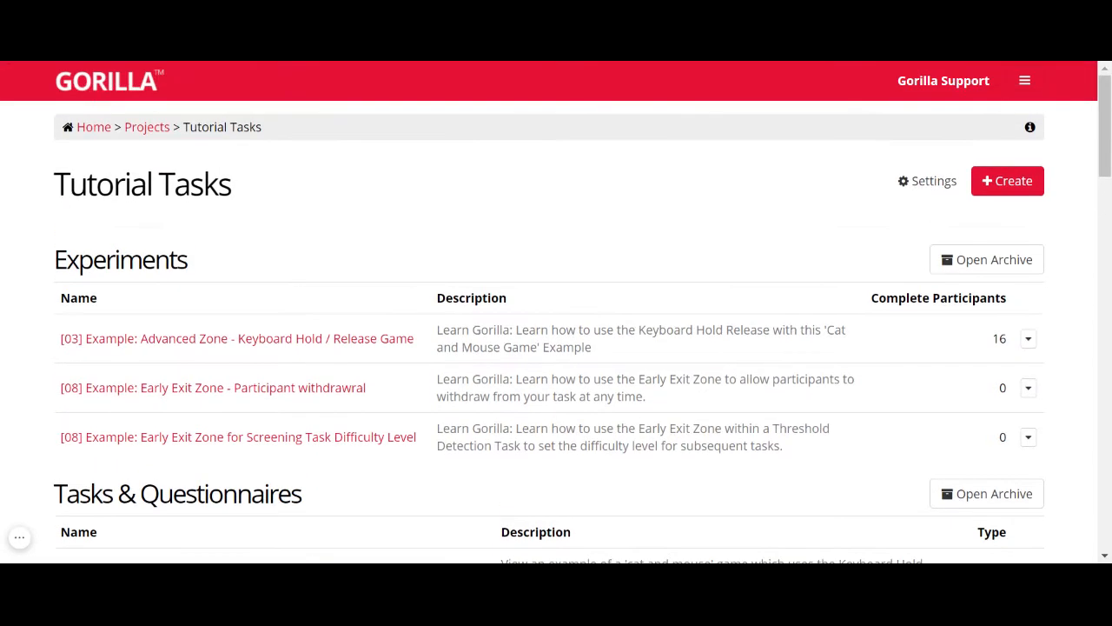
scroll(down, 3)
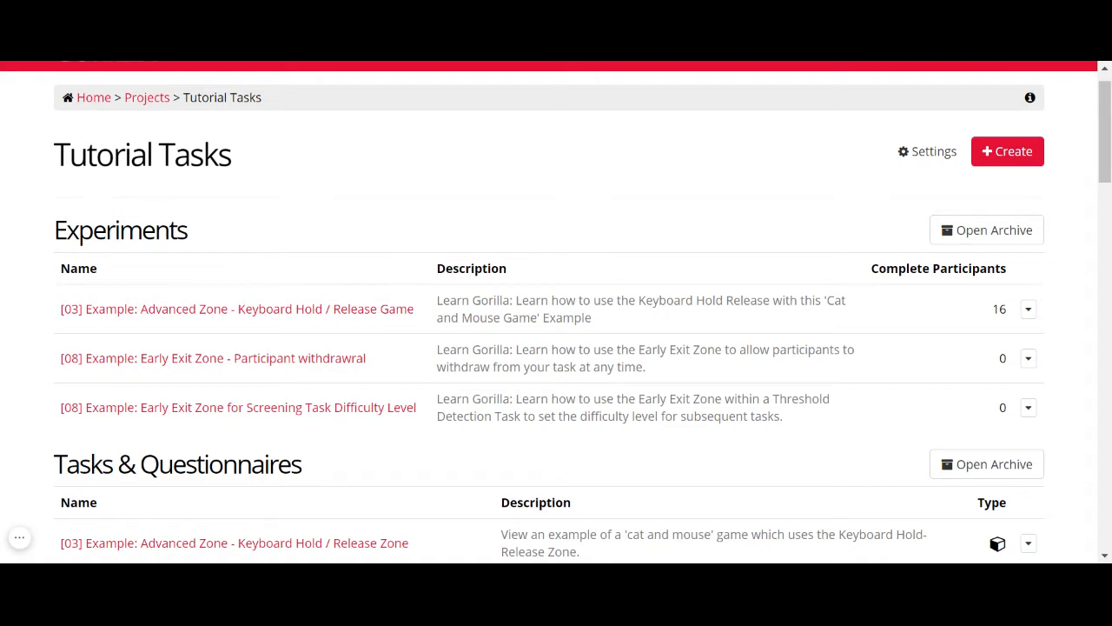
scroll(down, 3)
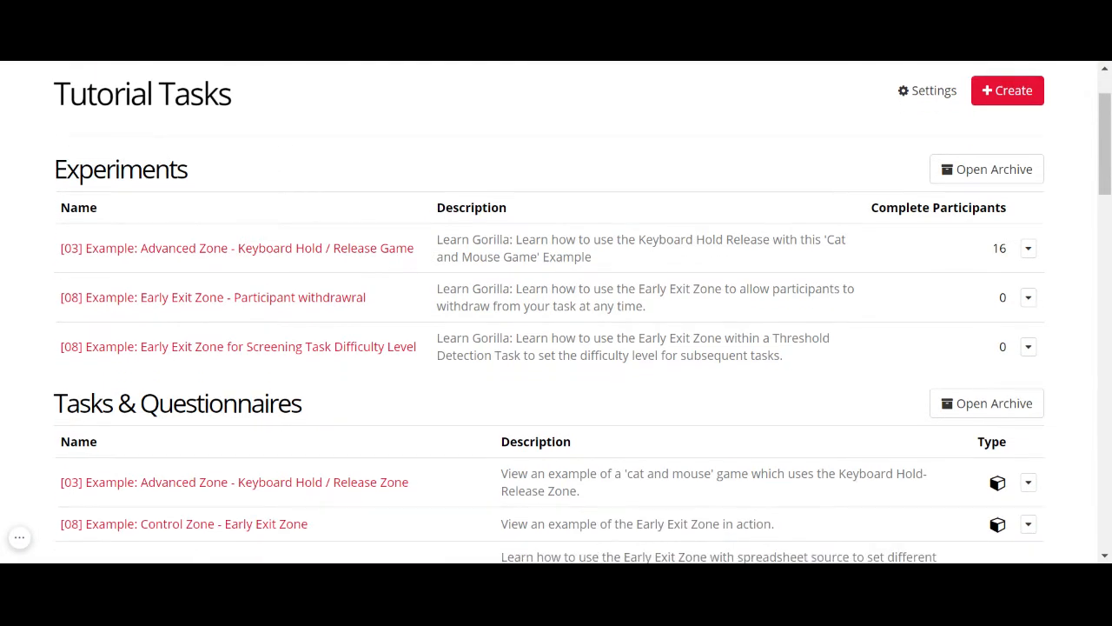
scroll(down, 3)
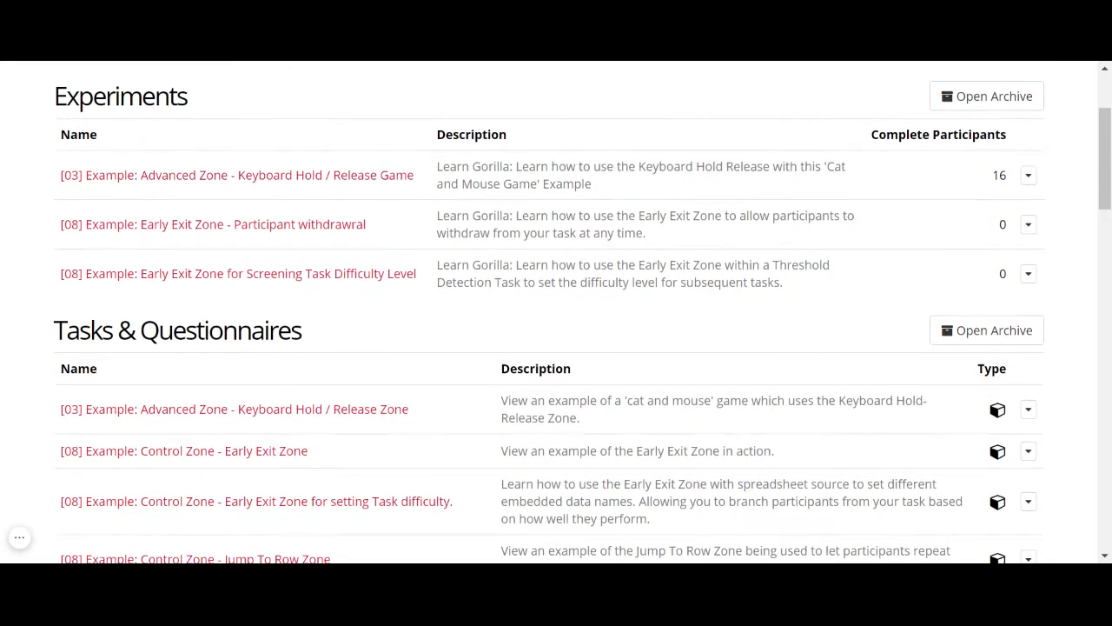
mouse_move(393, 396)
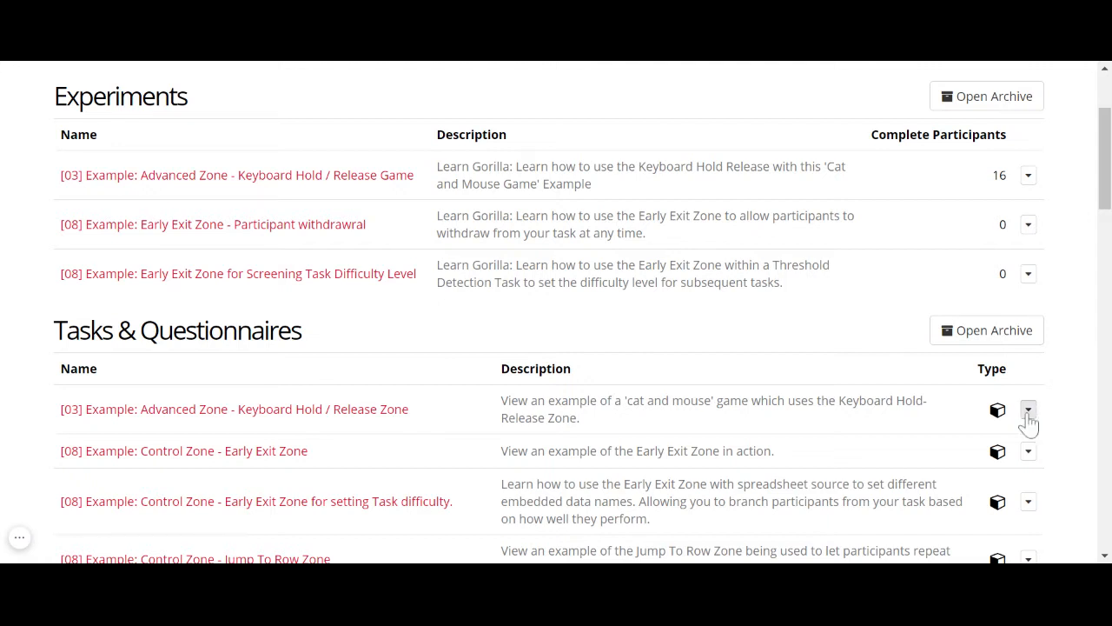
click(1029, 408)
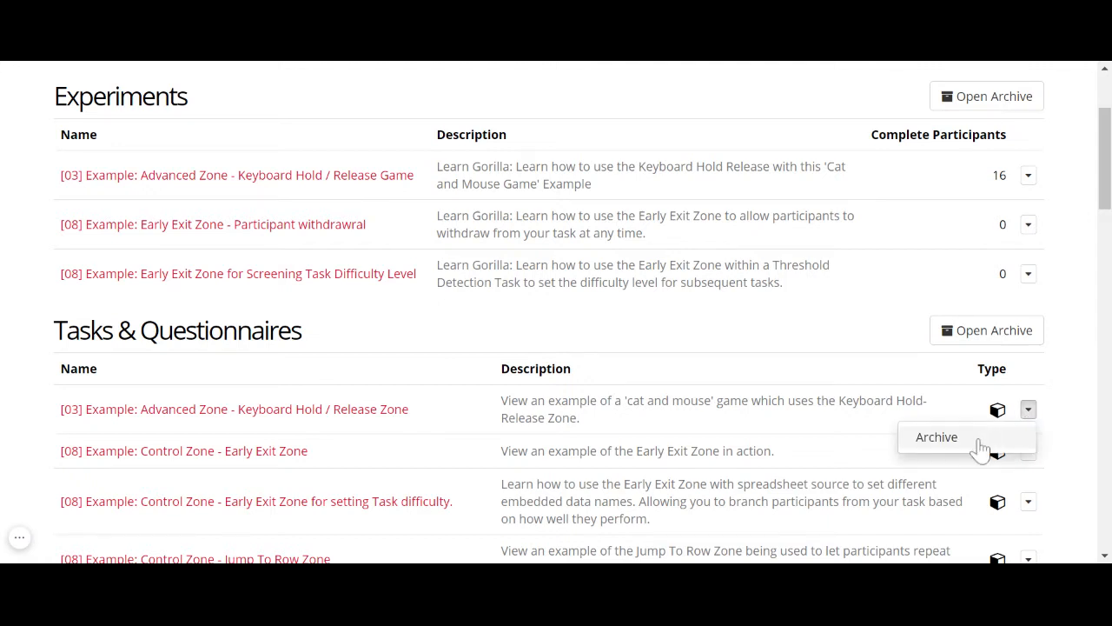
mouse_move(408, 160)
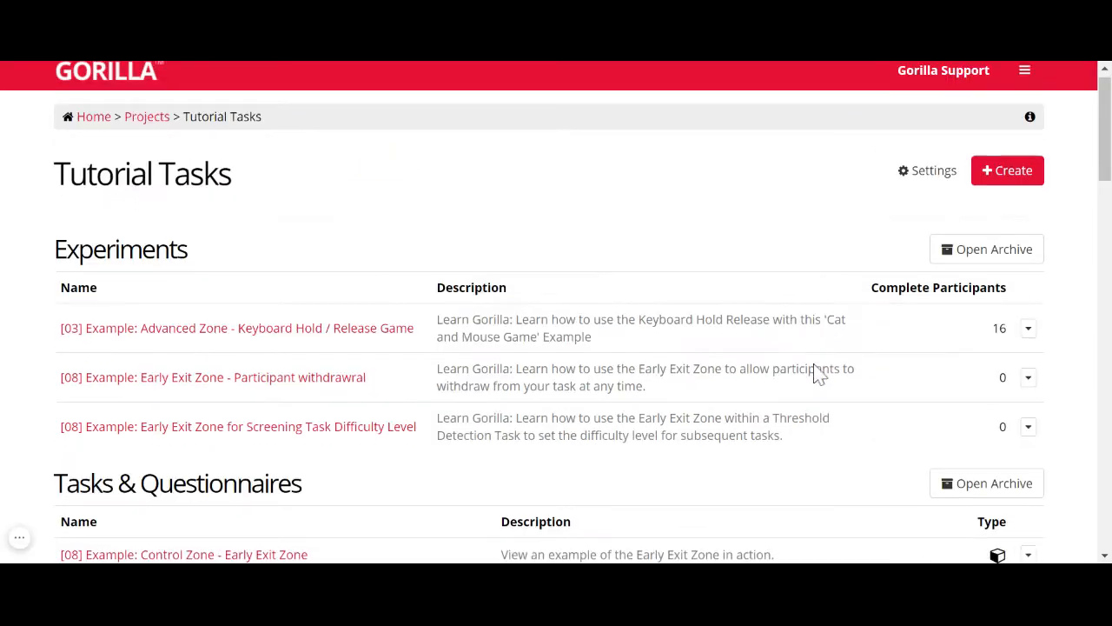
scroll(down, 3)
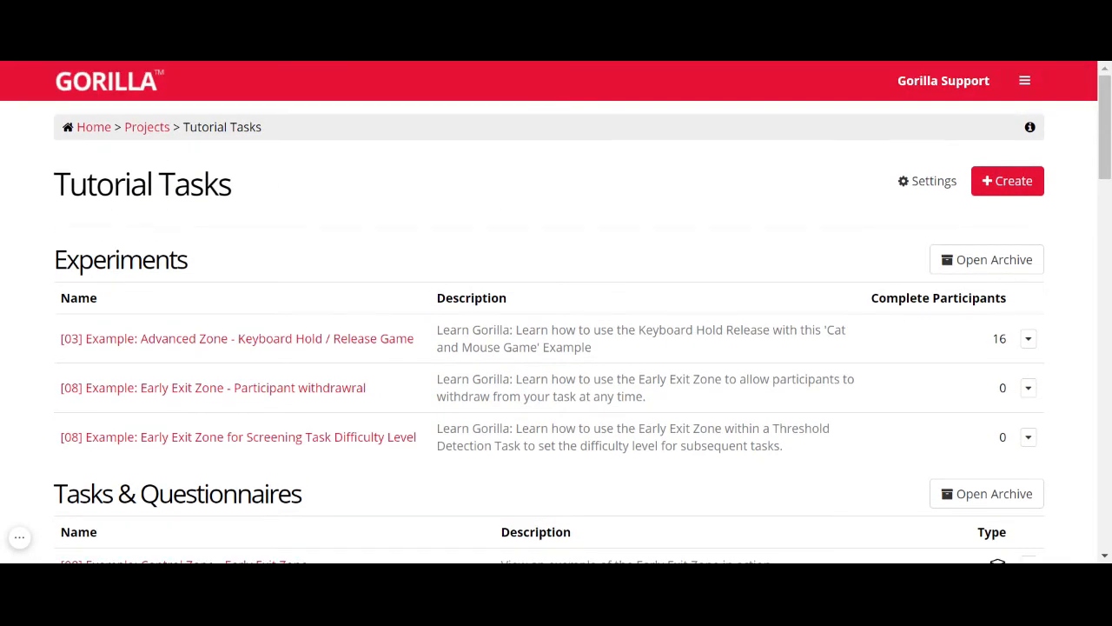
- Open the archive for Tasks & Questionnaires, listing the Keyboard Hold / Release Zone task first
scroll(down, 3)
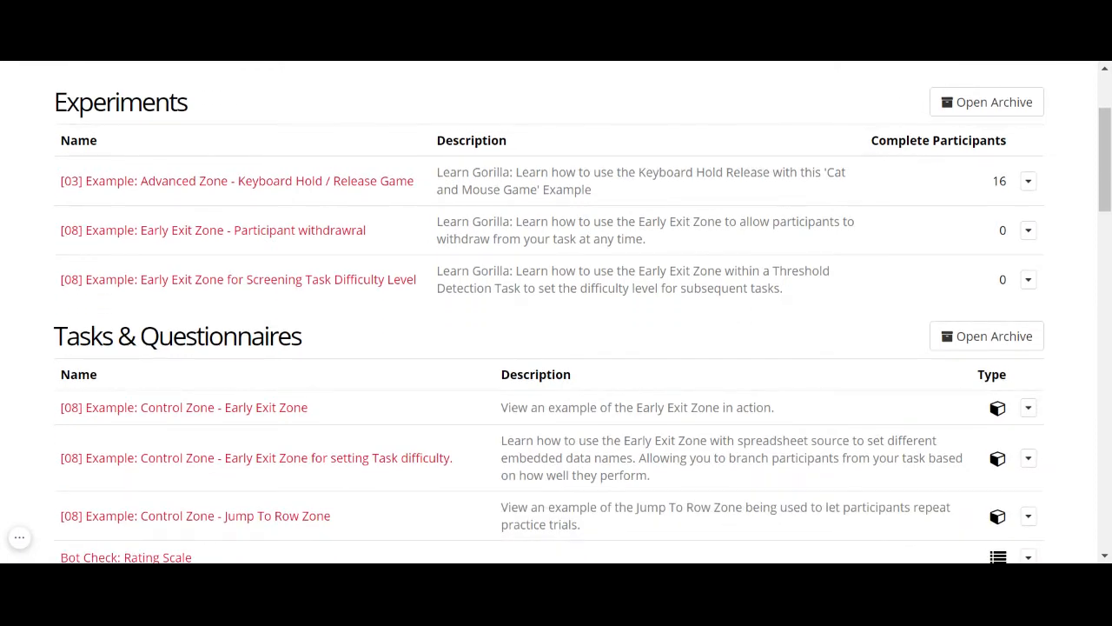
mouse_move(987, 337)
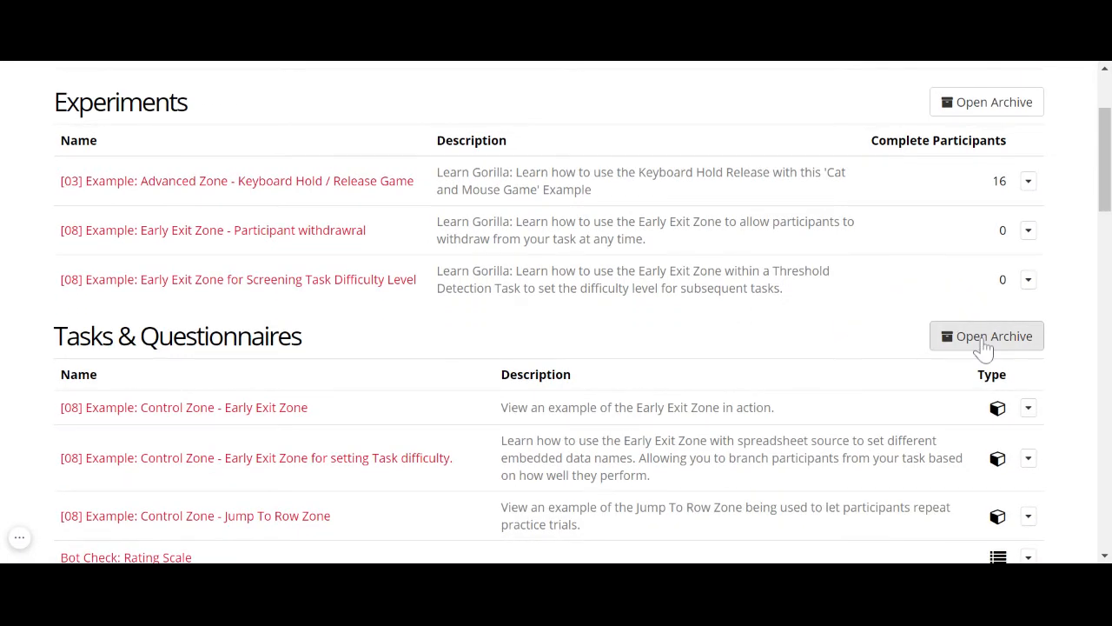
click(987, 335)
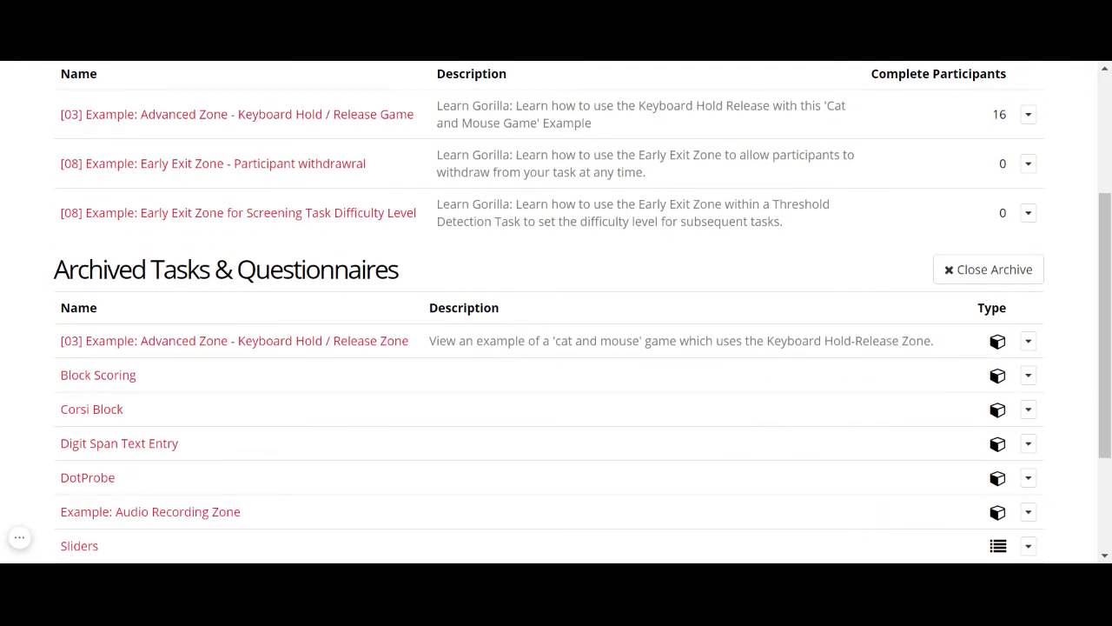
mouse_move(1015, 320)
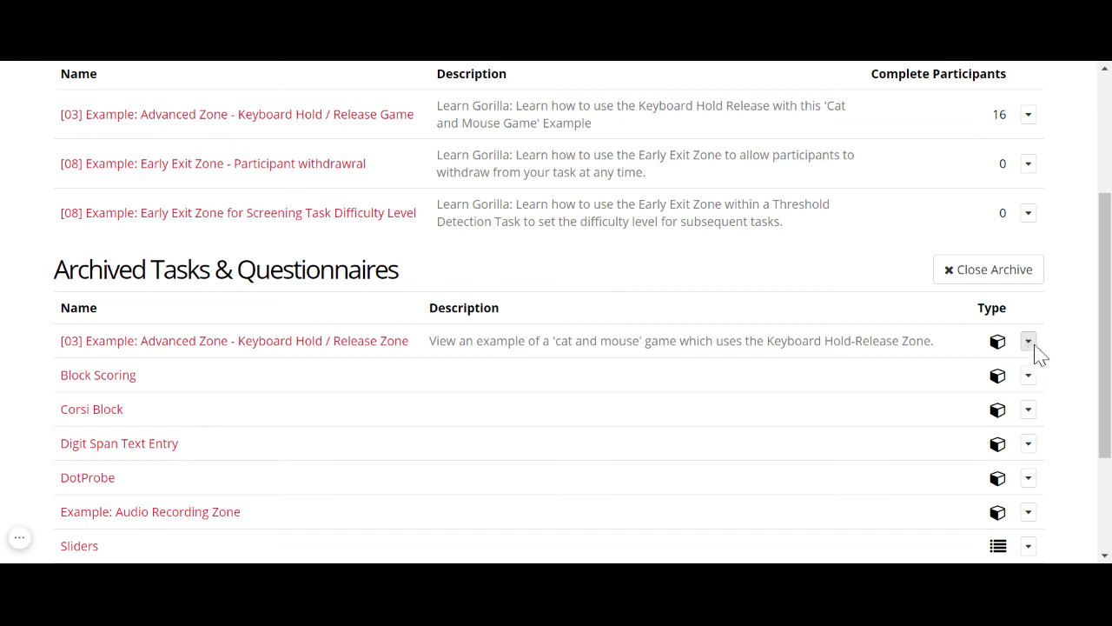
- Restore the archived Keyboard Hold / Release Zone task from its actions menu
click(1029, 339)
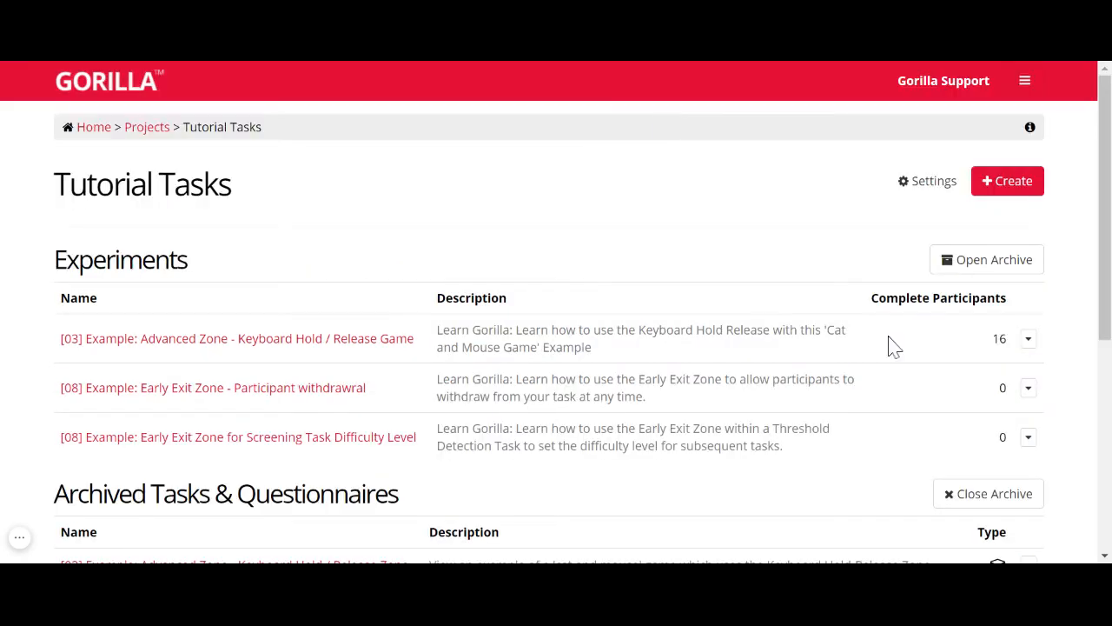
scroll(down, 3)
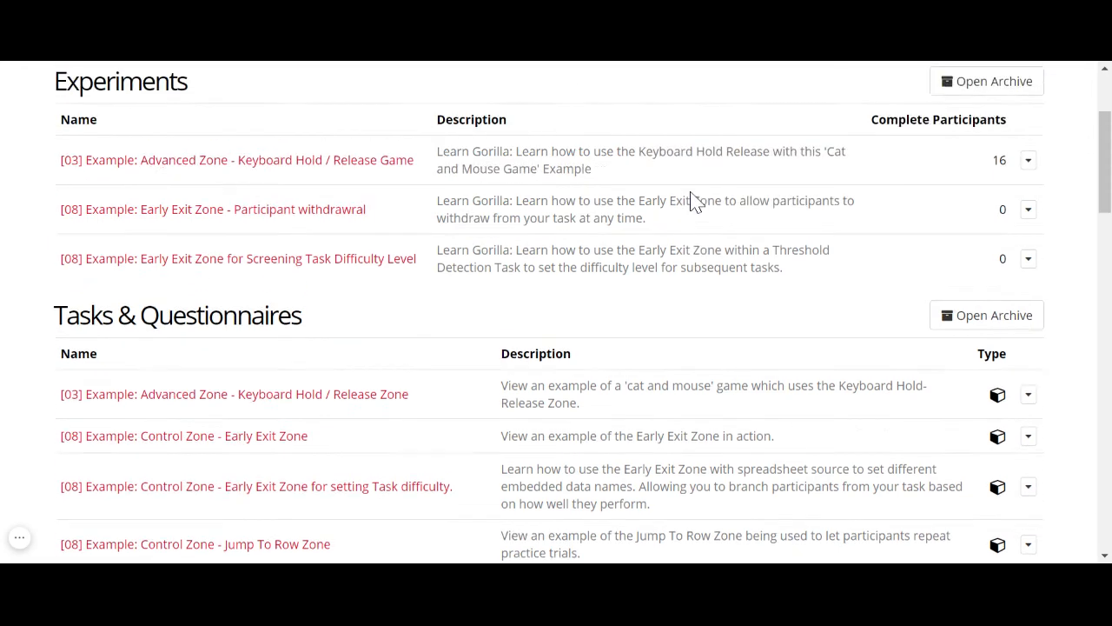
scroll(up, 3)
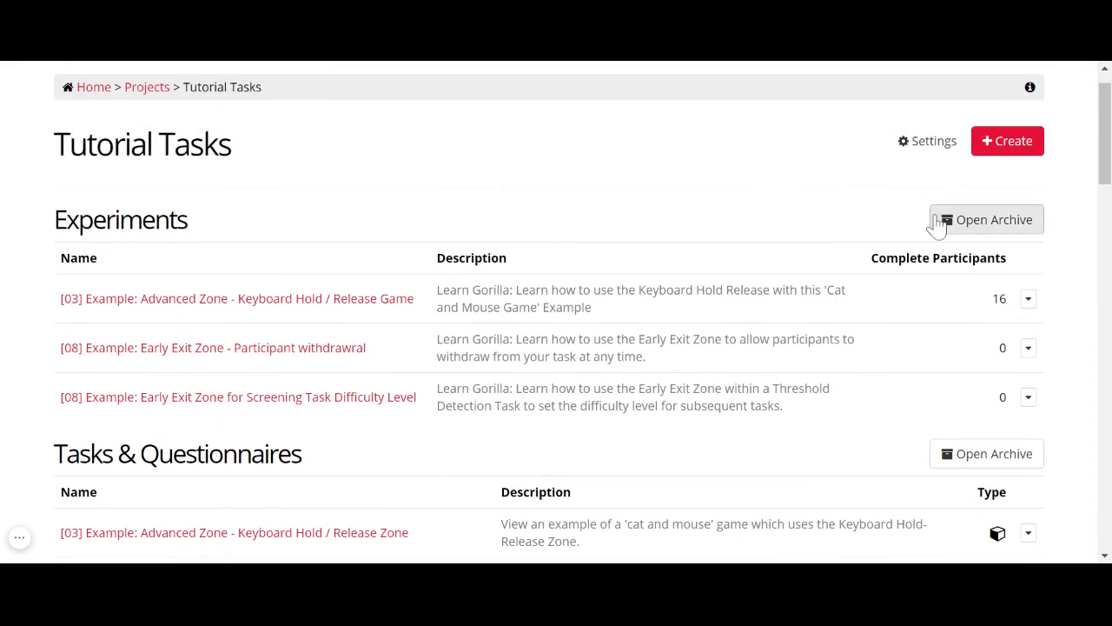
scroll(down, 3)
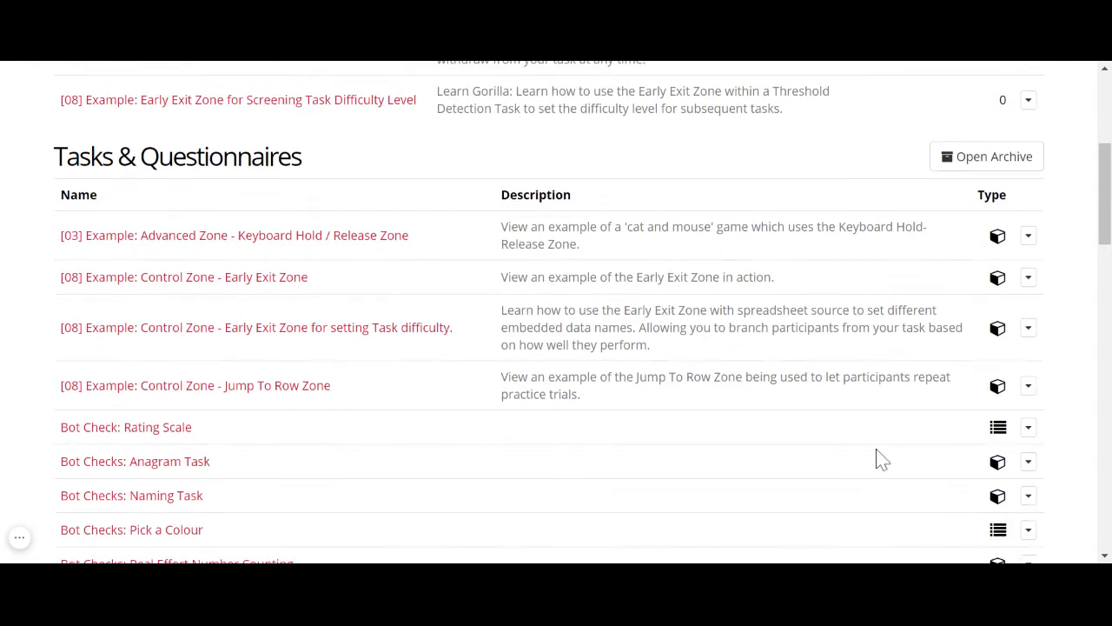
scroll(down, 3)
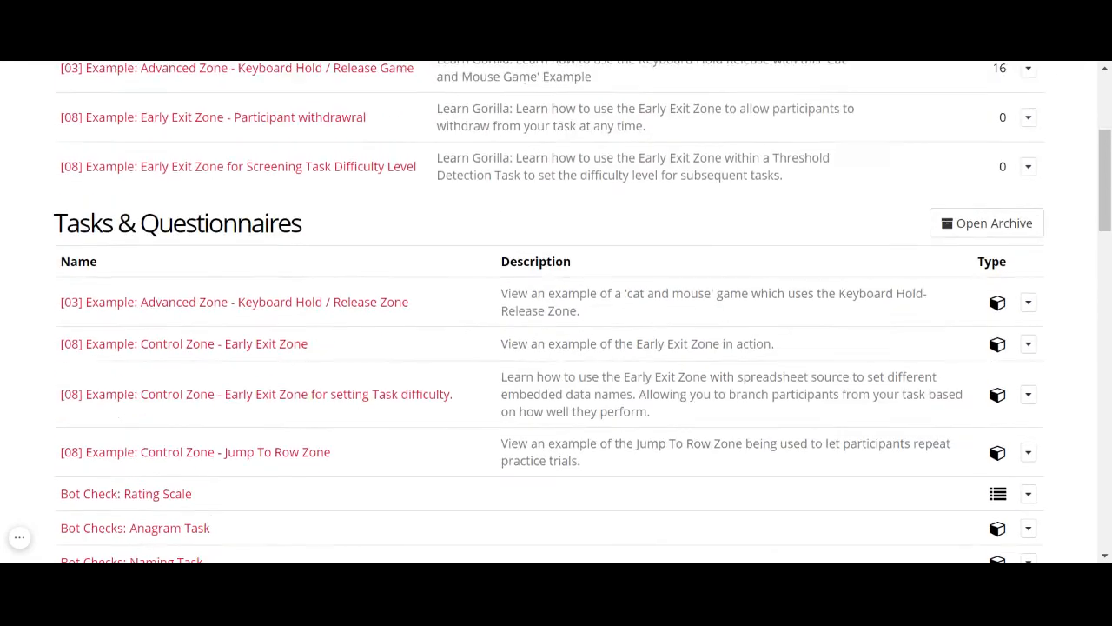